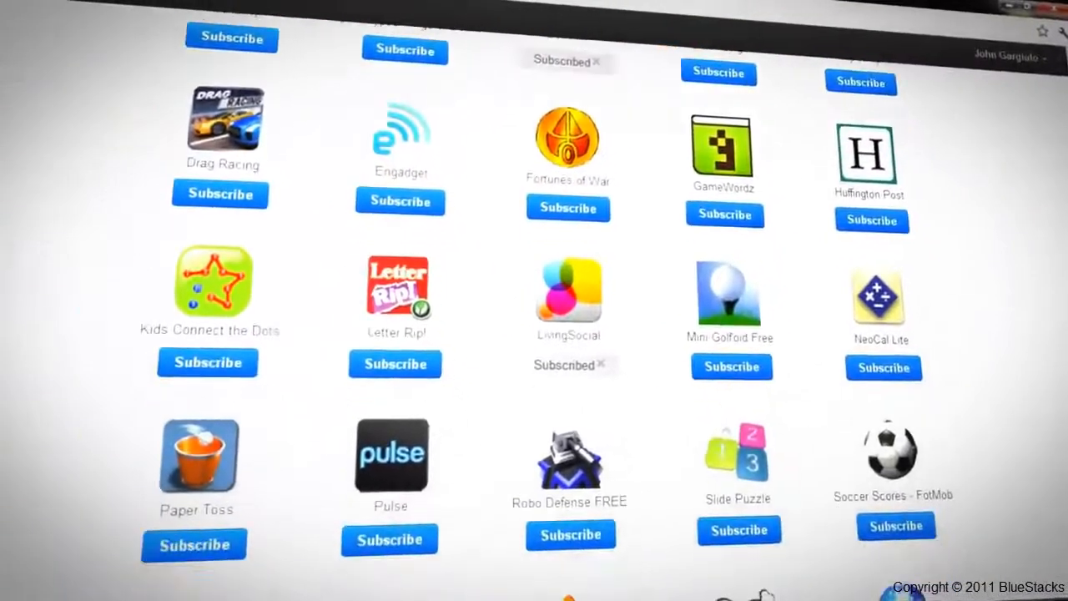
Step: Scroll the BlueStacks download page down to the Download Now button
scroll("down", 3)
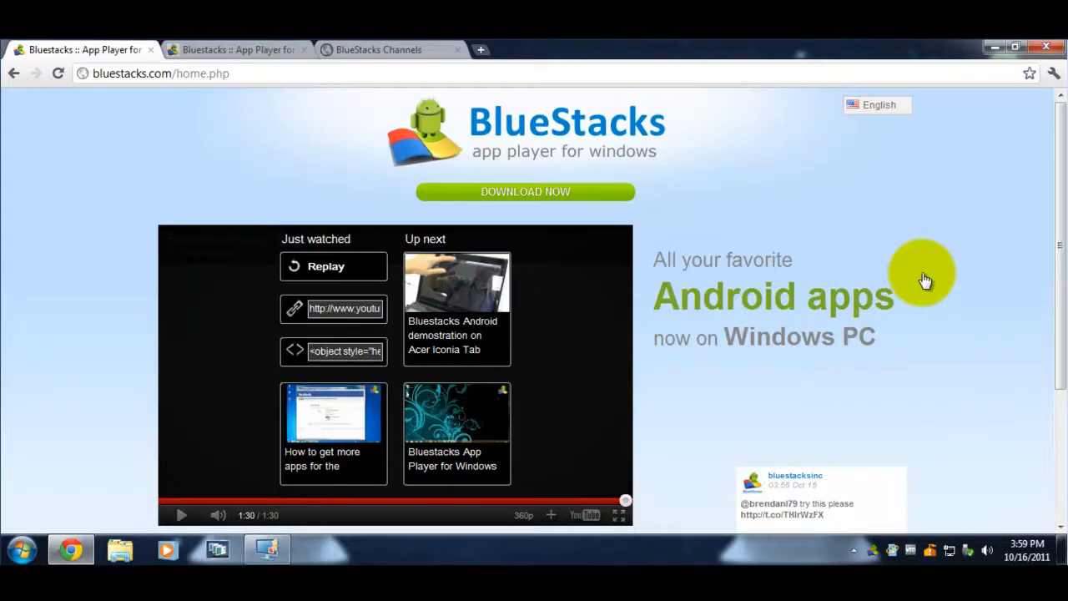
mouse_move(234, 50)
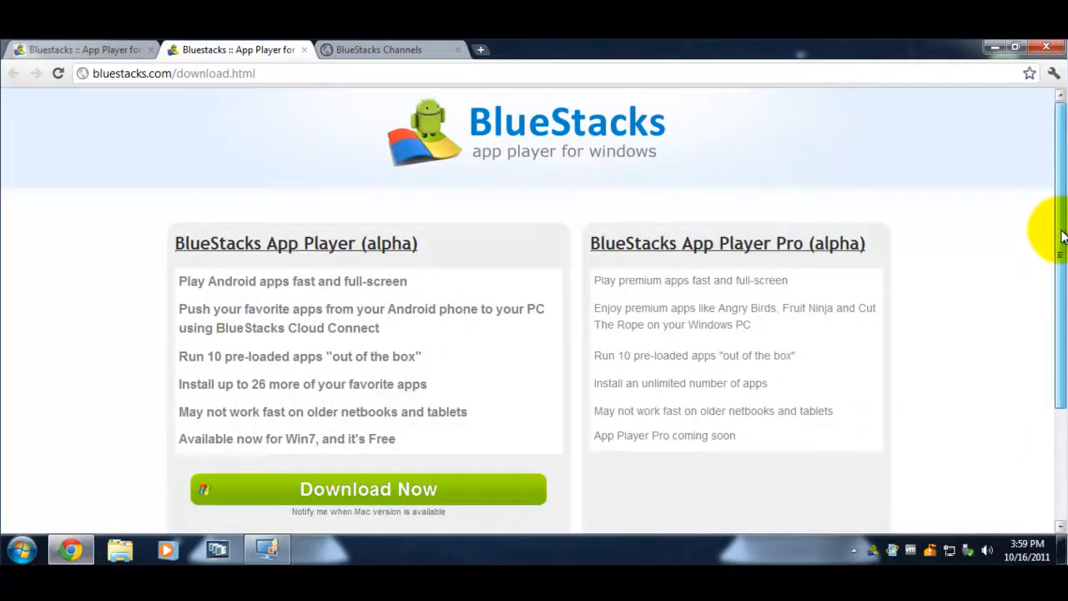
scroll("down", 3)
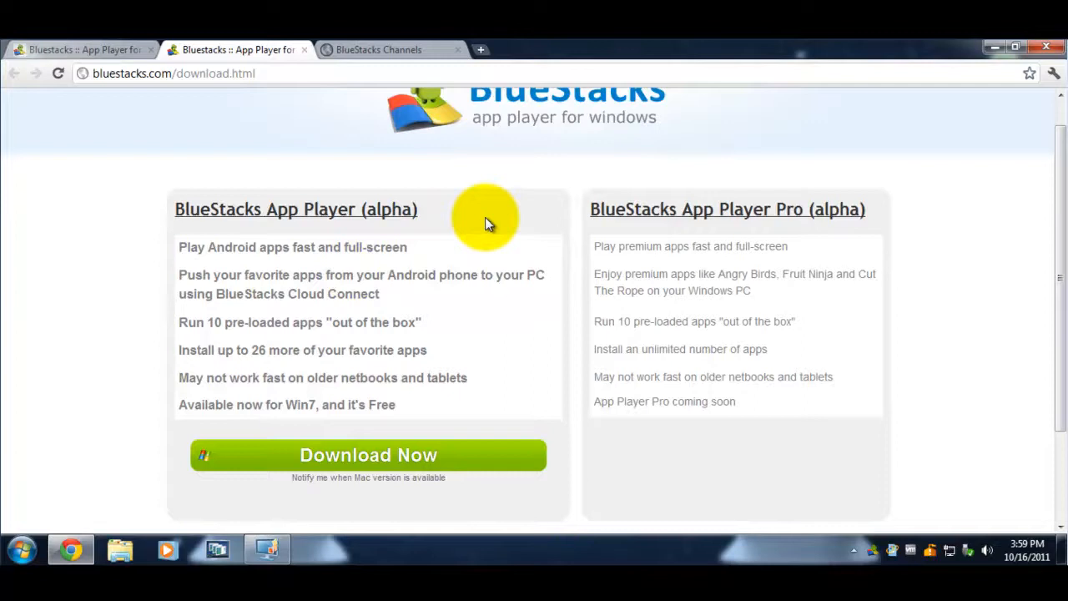
mouse_move(252, 246)
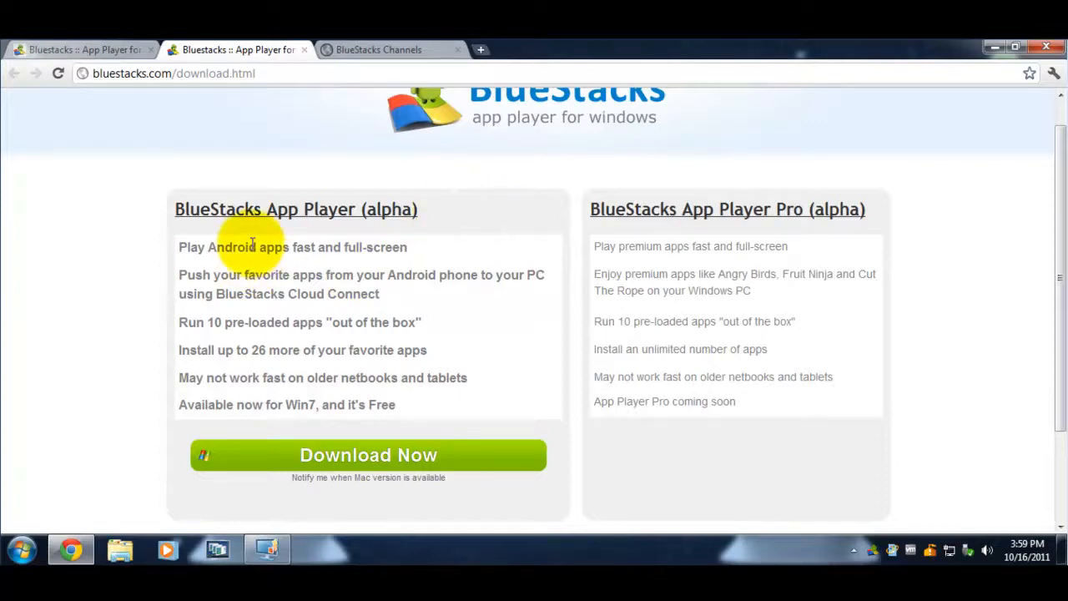
mouse_move(110, 321)
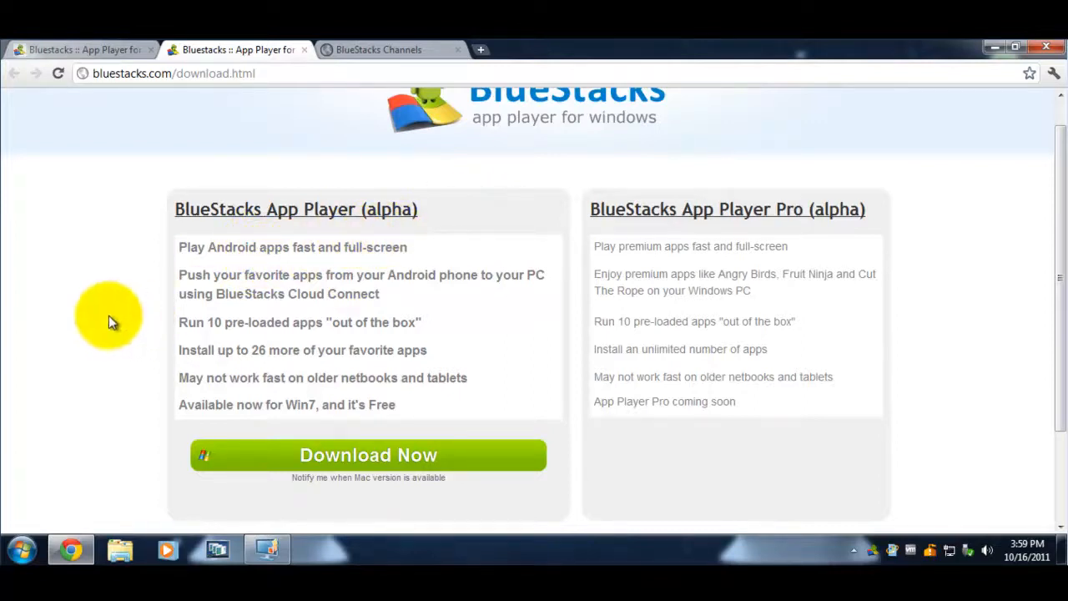
mouse_move(103, 428)
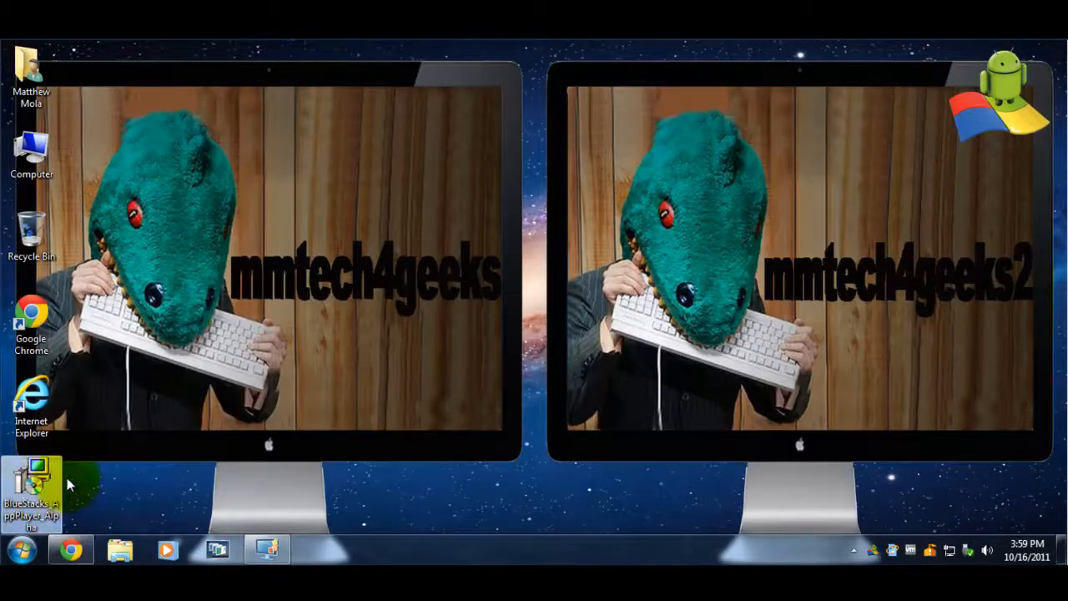
mouse_move(332, 374)
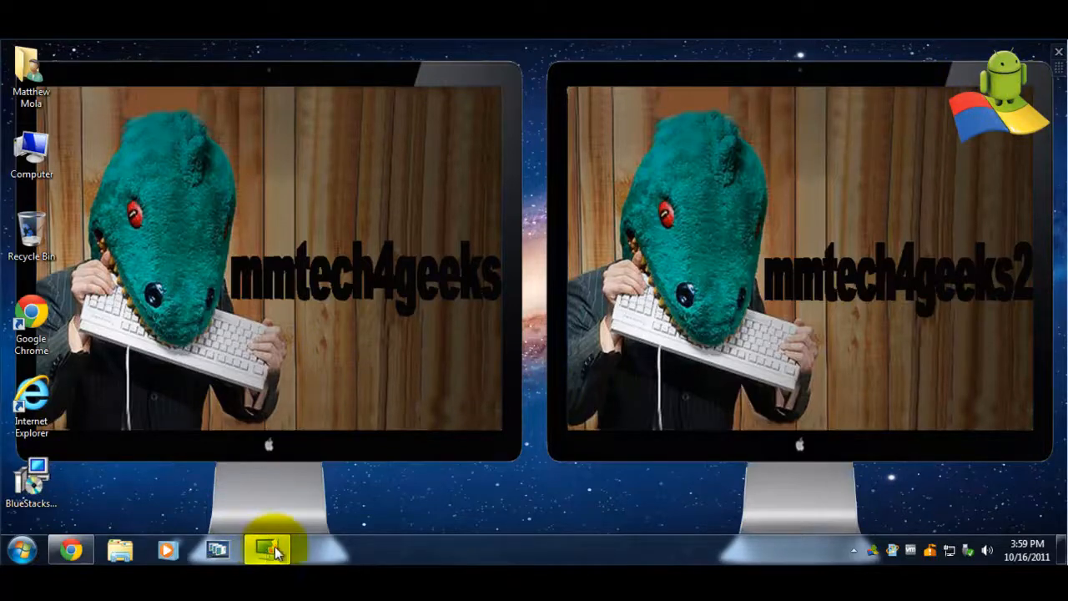
left_click(267, 549)
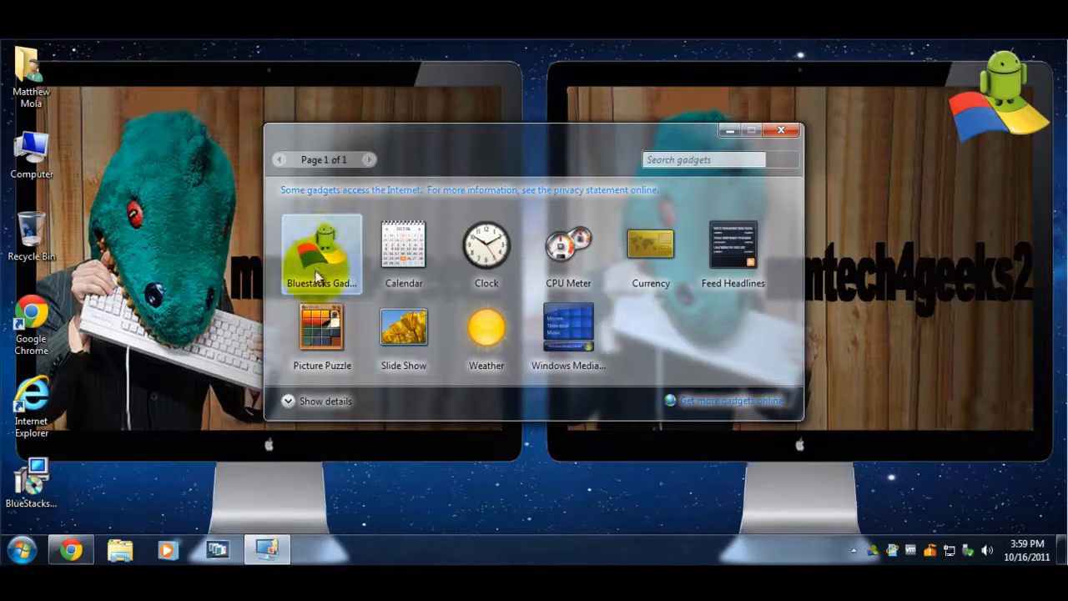
mouse_move(781, 130)
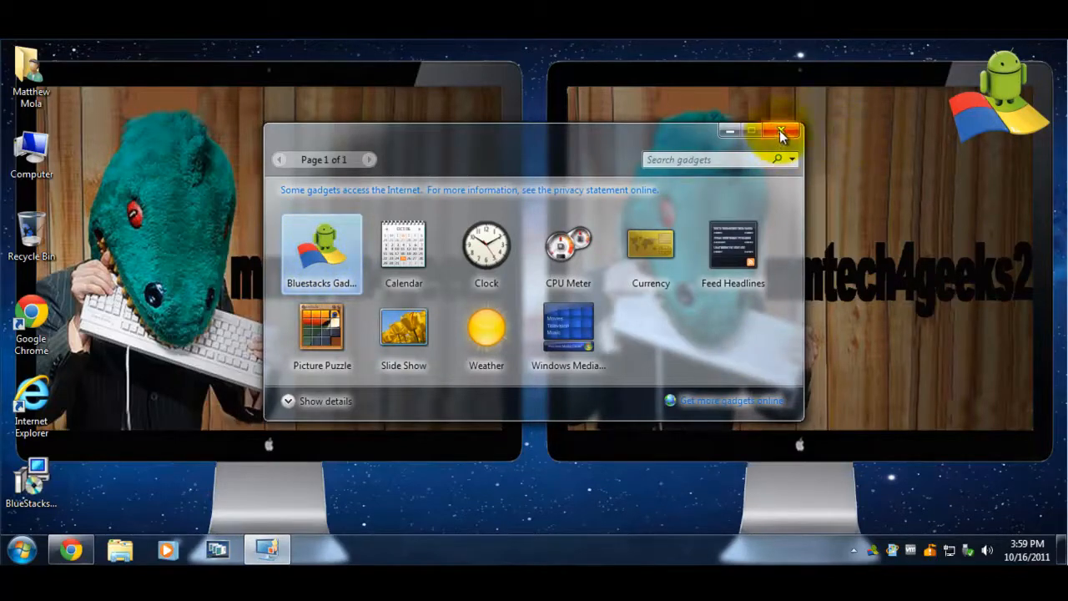
left_click(781, 130)
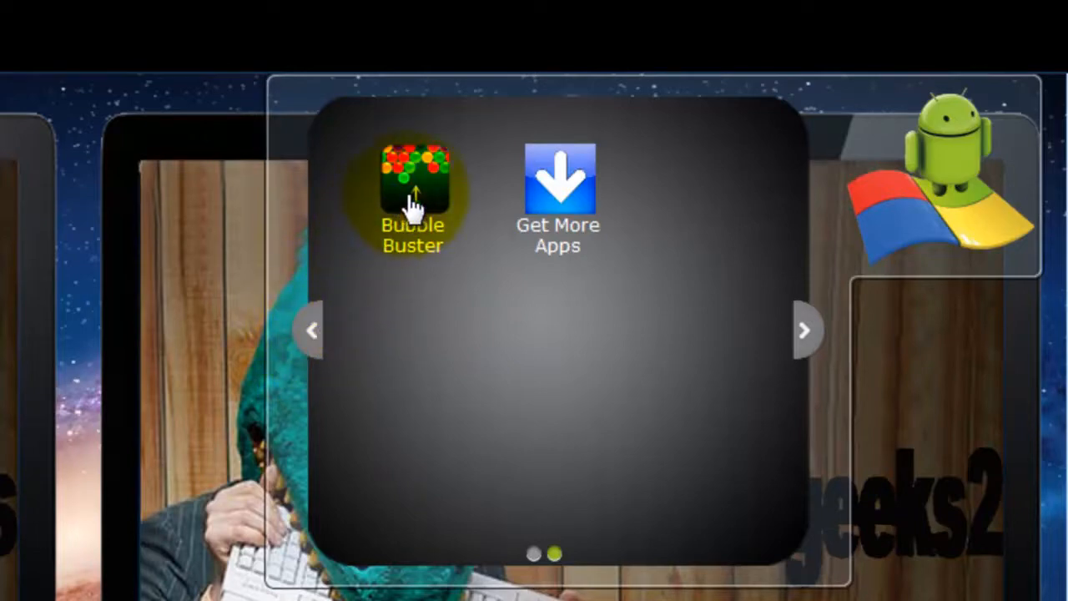
Step: Launch the Bubble Buster game from the BlueStacks gadget launcher
left_click(414, 175)
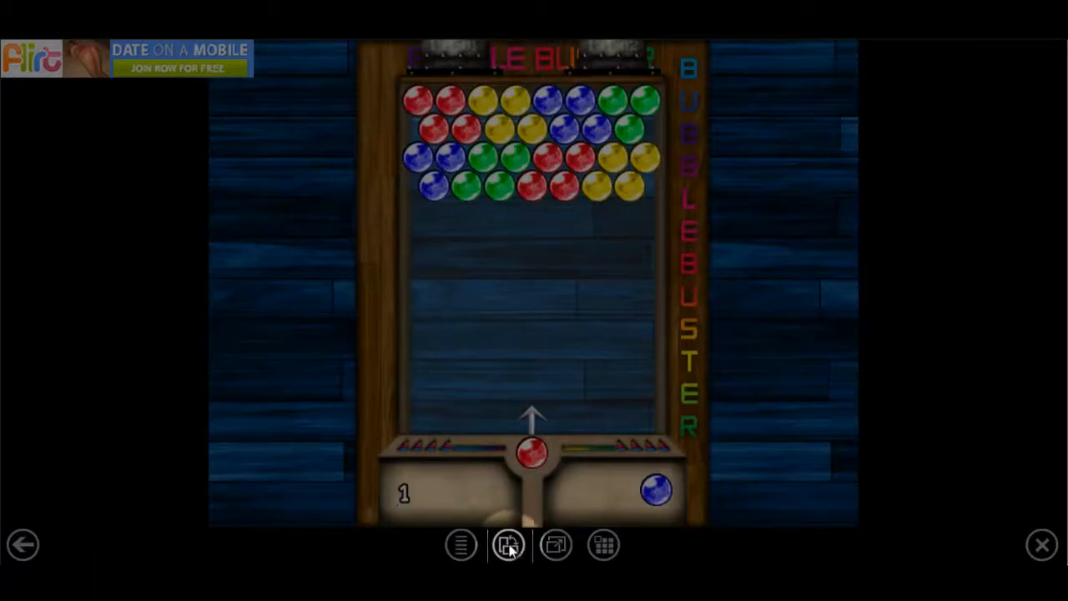
mouse_move(507, 544)
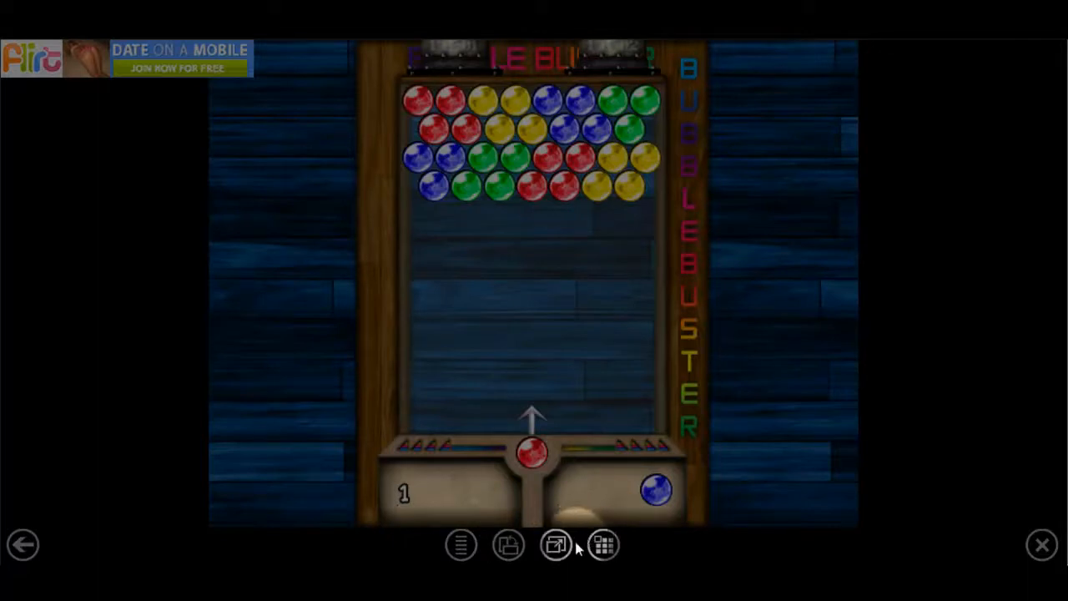
mouse_move(555, 544)
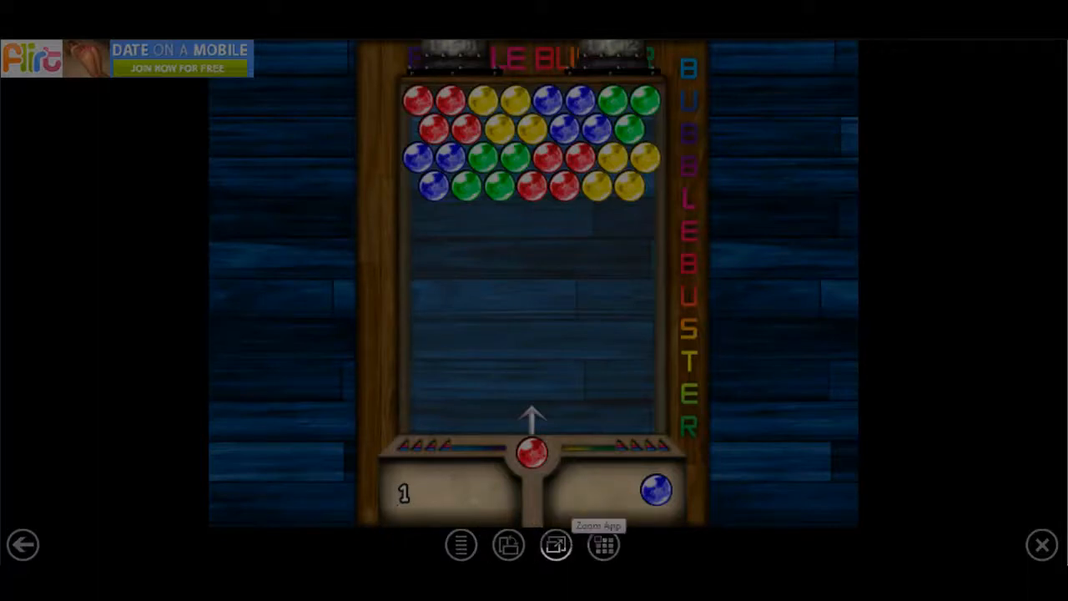